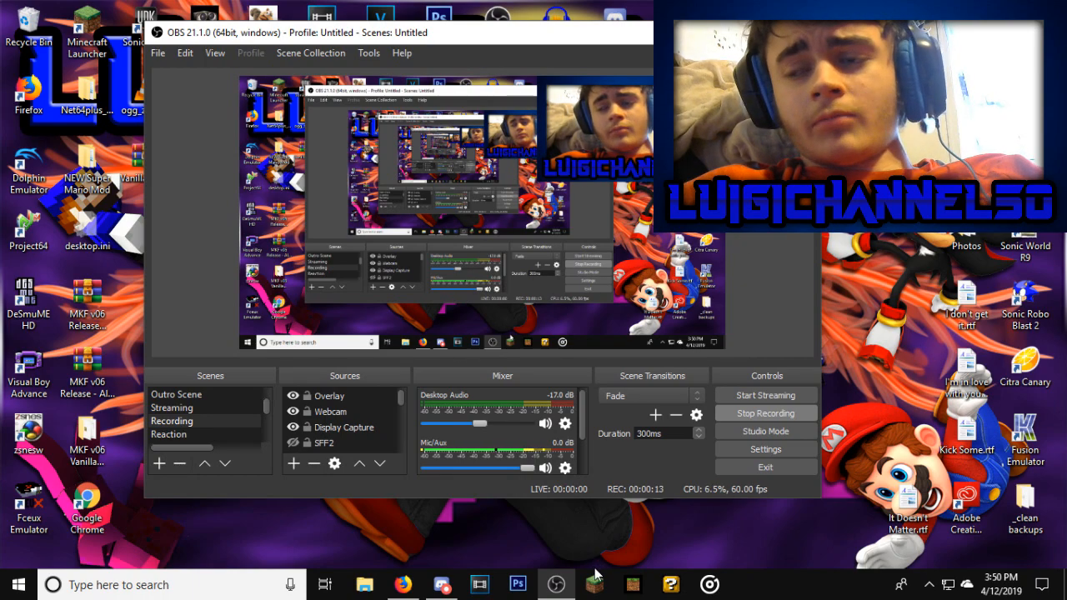
Open the Minecraft Launcher from the taskbar while OBS keeps recording
{"action": "left_click", "coordinate": [593, 583]}
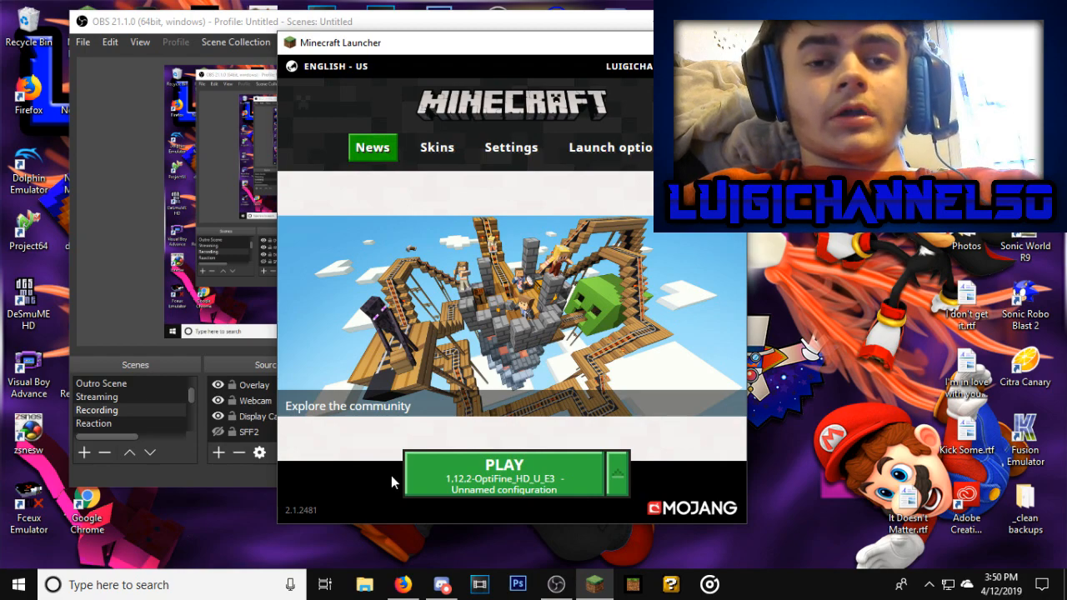
{"action": "mouse_move", "coordinate": [328, 508]}
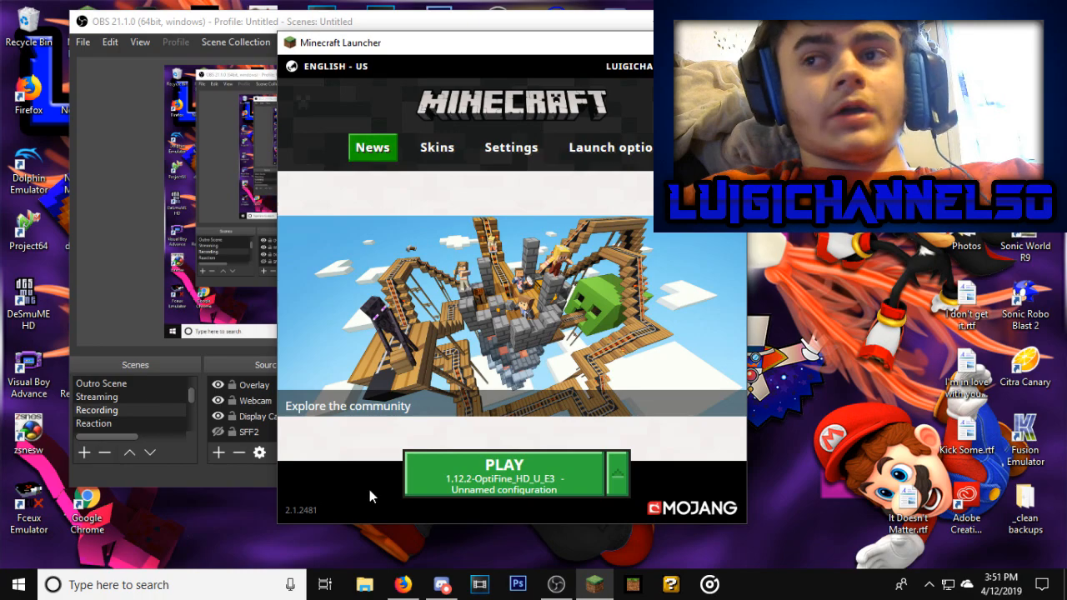
Switch between launcher pages, ending on the News tab stuck on LOADING
{"action": "left_click", "coordinate": [511, 147]}
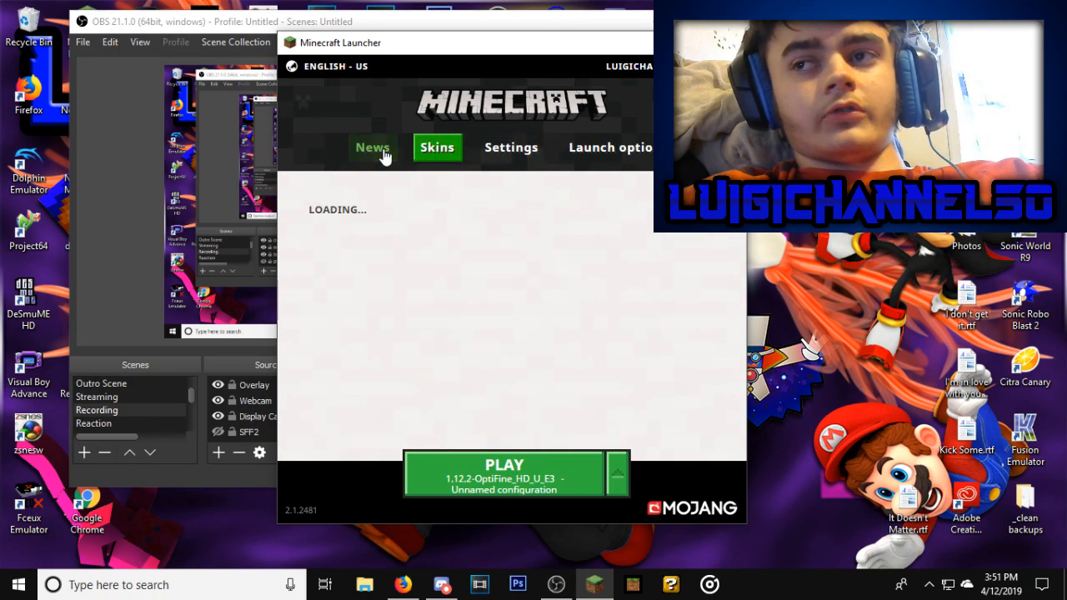
{"action": "left_click", "coordinate": [373, 148]}
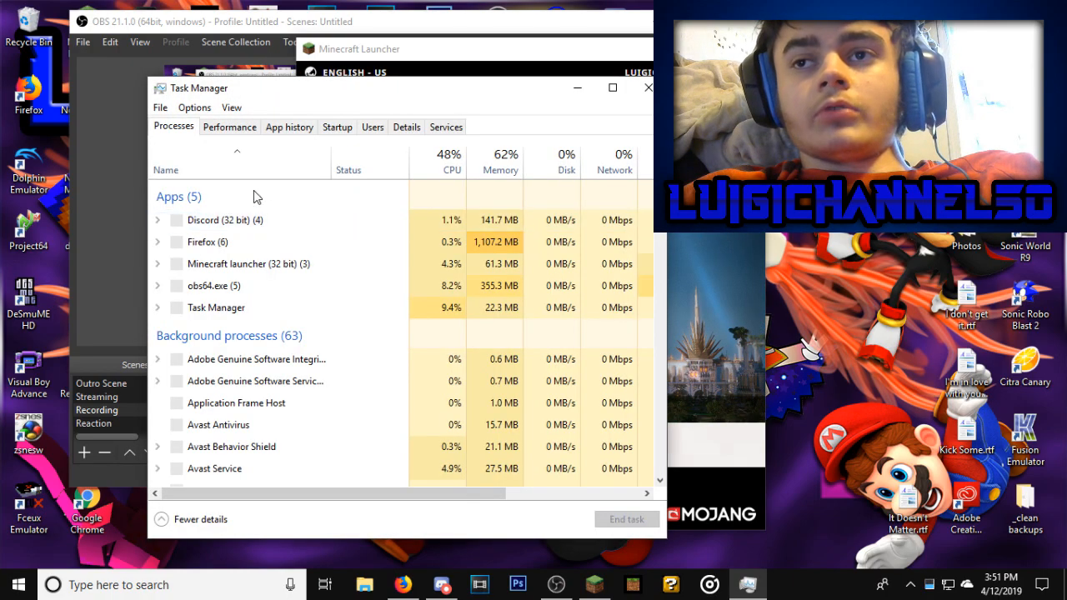
Scroll through the Task Manager processes list, then close Task Manager
{"action": "scroll", "scroll_direction": "down", "scroll_amount": 3}
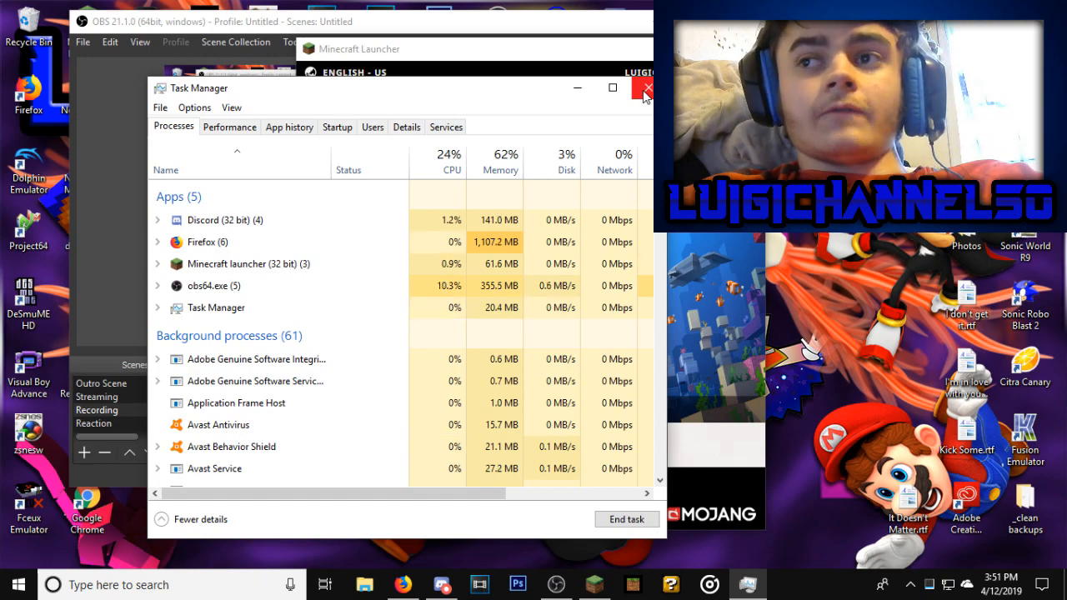
{"action": "left_click", "coordinate": [647, 89]}
{"action": "type", "text": "mine"}
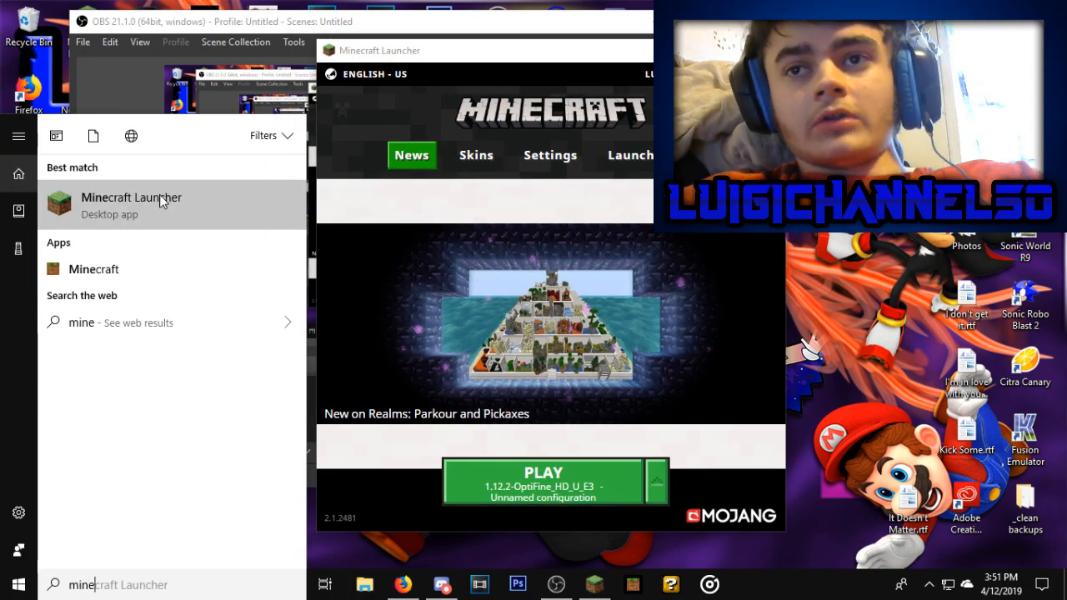
Choose Uninstall on the Minecraft Launcher search result to reach Programs and Features
{"action": "right_click", "coordinate": [131, 197]}
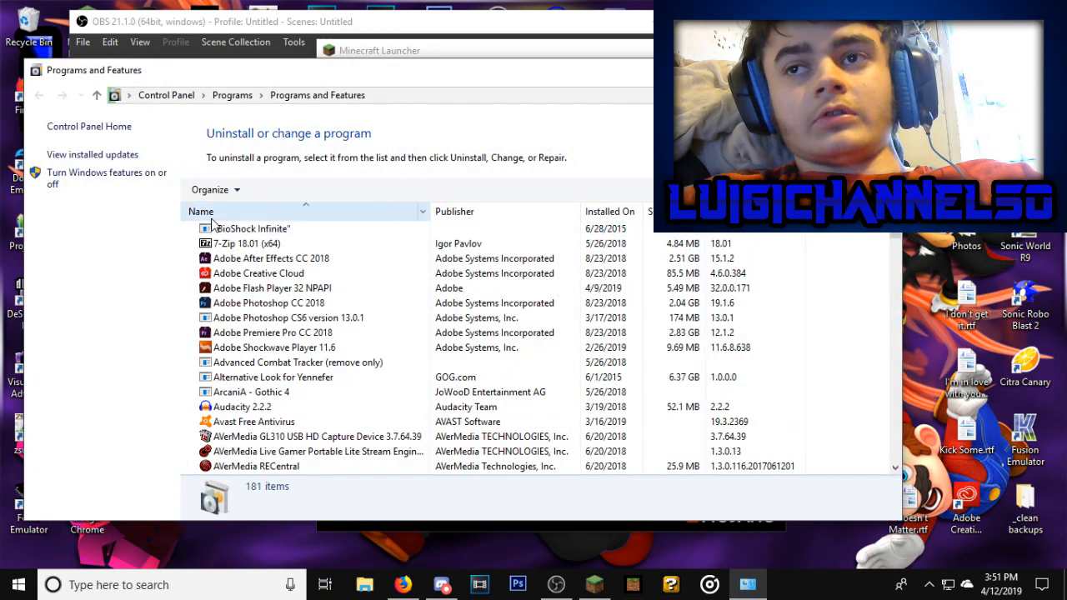
Scan the 181 installed programs for the crash culprit, then close the list
{"action": "scroll", "scroll_direction": "down", "scroll_amount": 3}
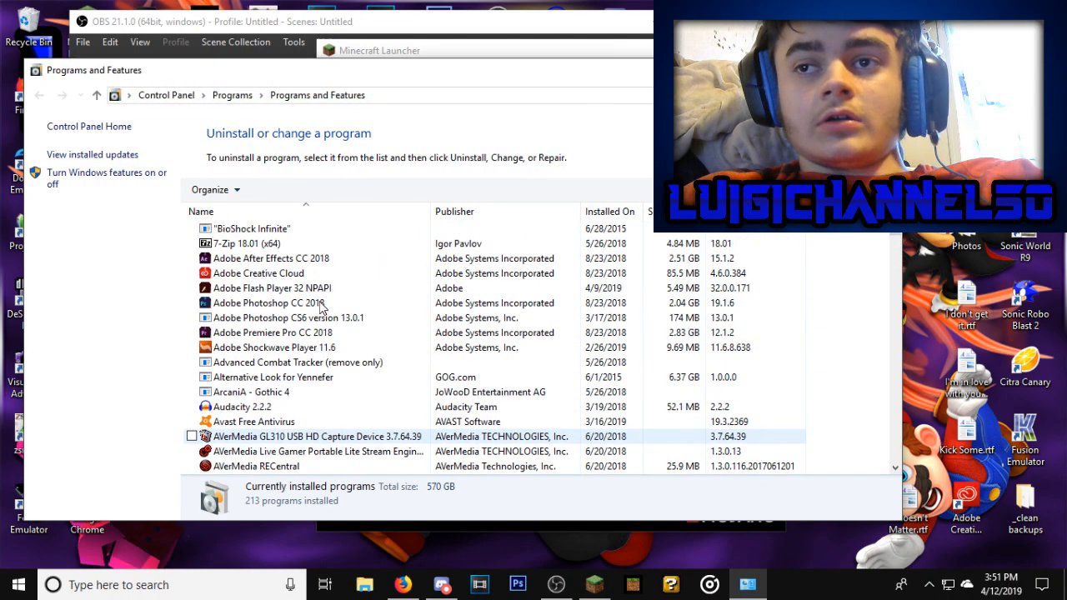
{"action": "scroll", "scroll_direction": "down", "scroll_amount": 3}
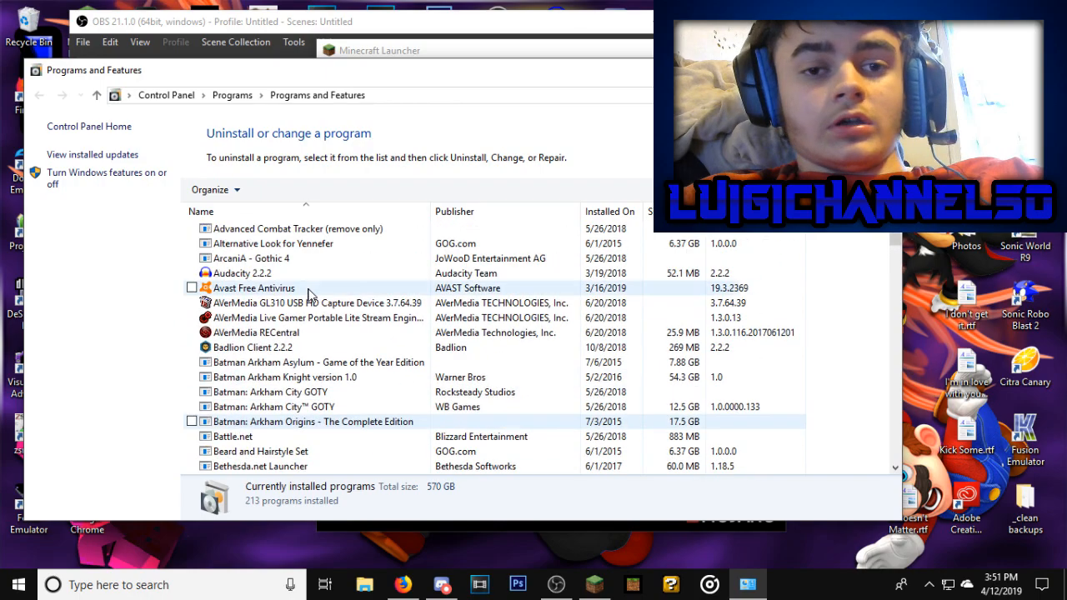
{"action": "scroll", "scroll_direction": "down", "scroll_amount": 3}
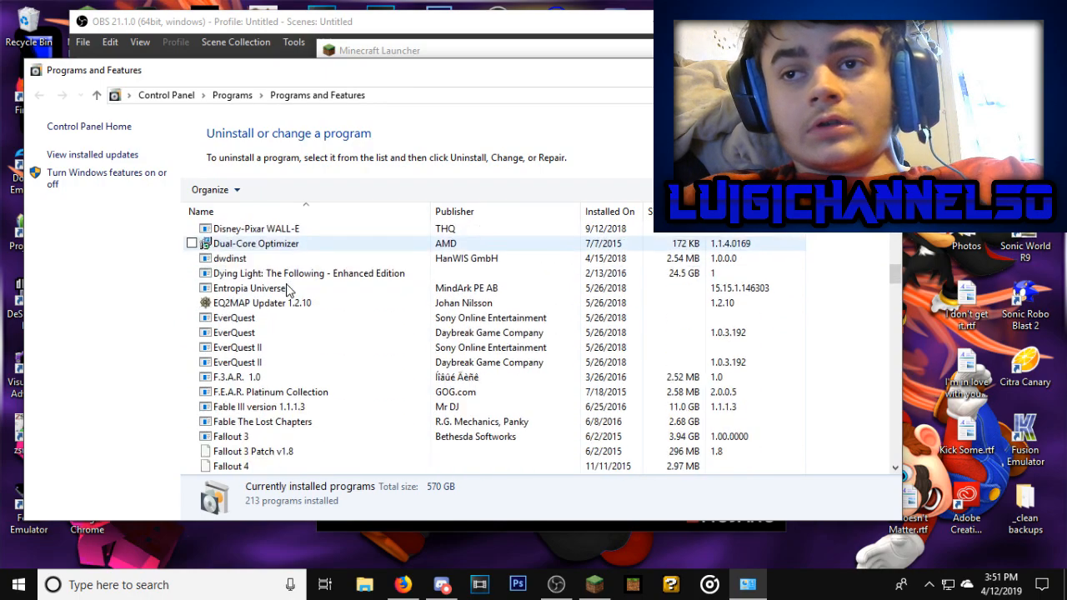
{"action": "scroll", "scroll_direction": "down", "scroll_amount": 3}
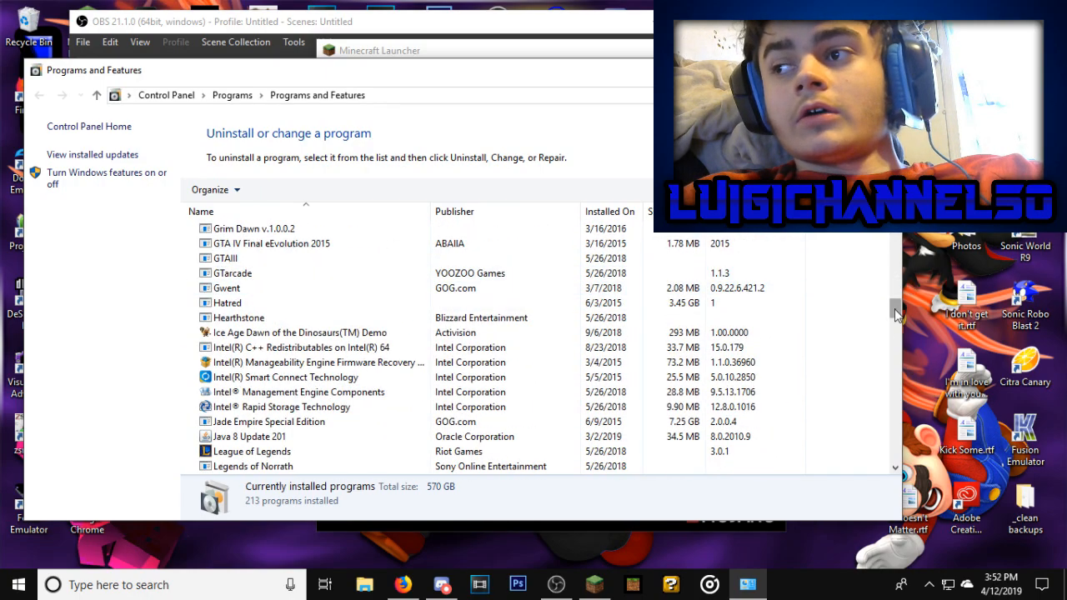
{"action": "scroll", "scroll_direction": "up", "scroll_amount": 3}
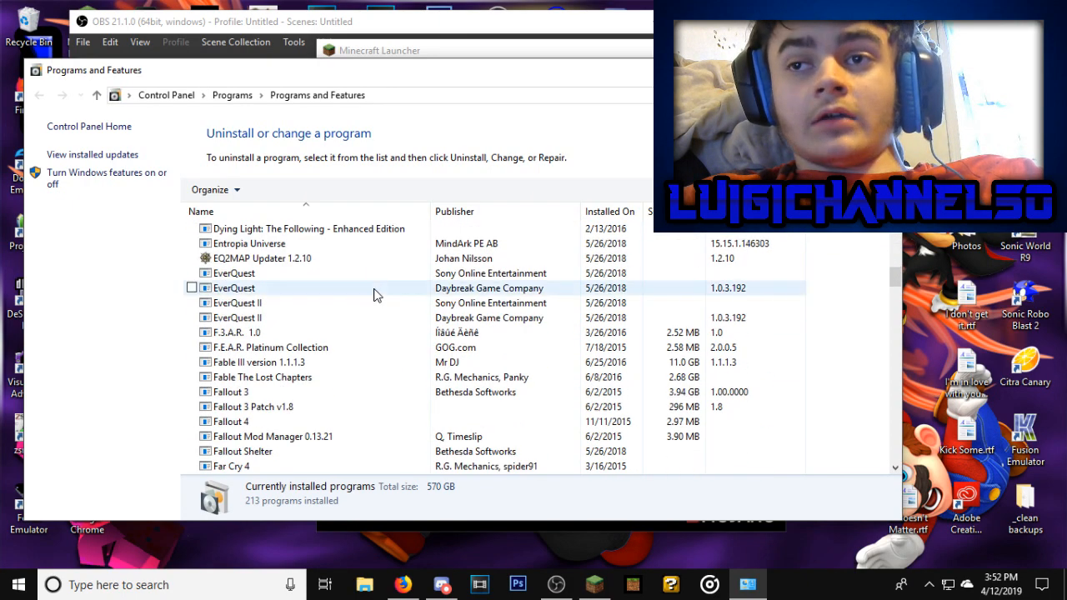
{"action": "scroll", "scroll_direction": "down", "scroll_amount": 3}
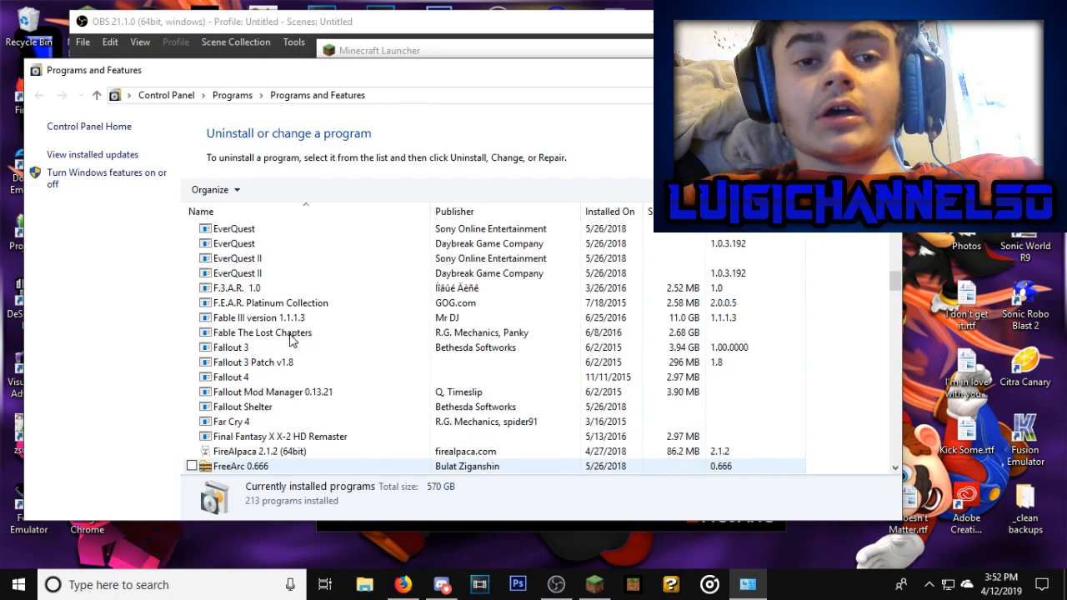
{"action": "scroll", "scroll_direction": "up", "scroll_amount": 3}
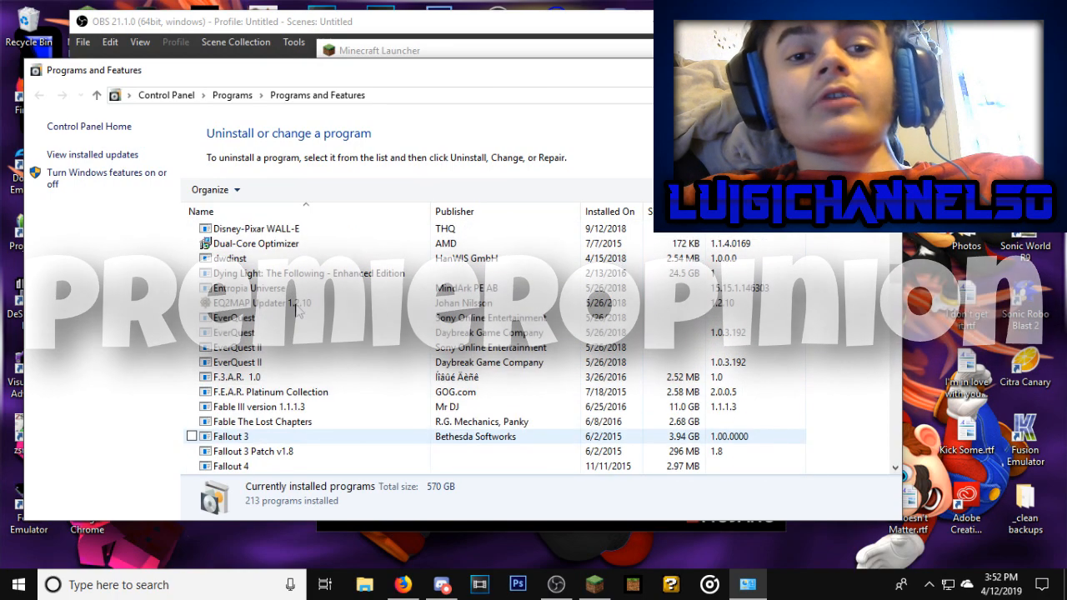
{"action": "scroll", "scroll_direction": "down", "scroll_amount": 3}
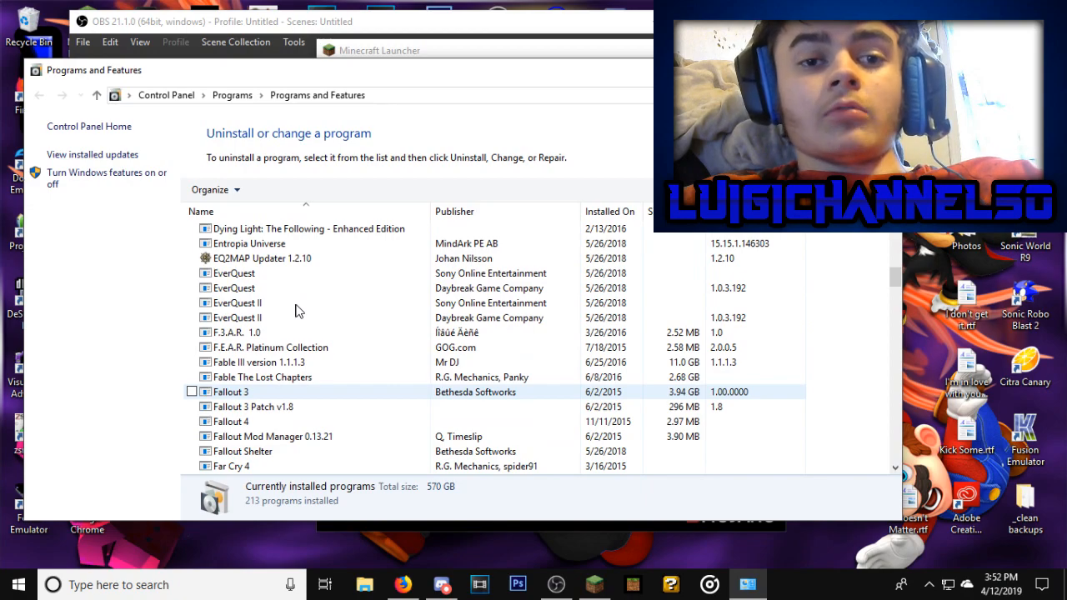
{"action": "scroll", "scroll_direction": "up", "scroll_amount": 3}
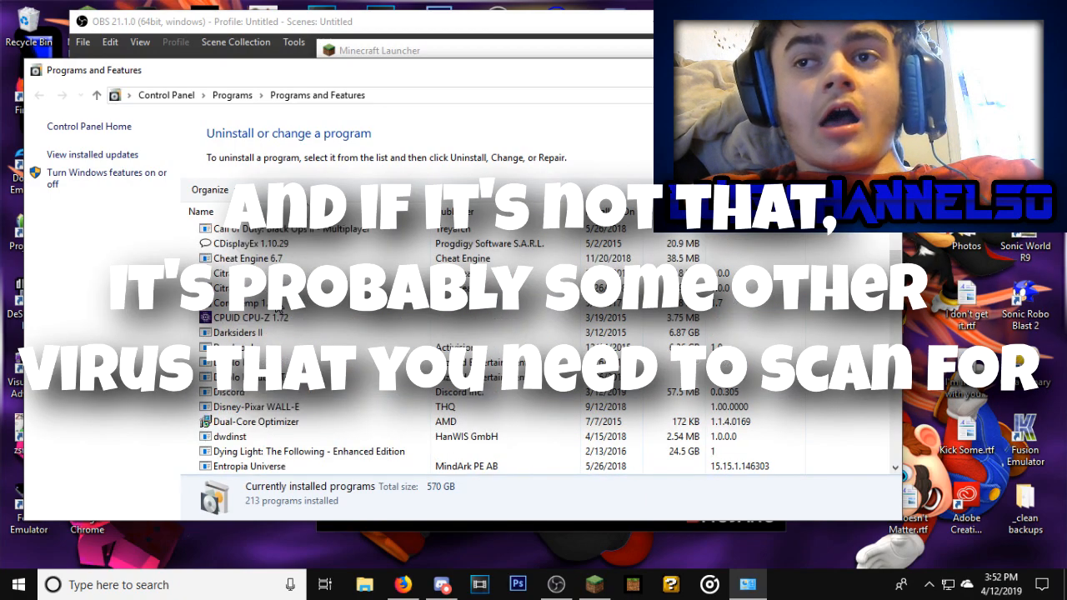
{"action": "scroll", "scroll_direction": "up", "scroll_amount": 3}
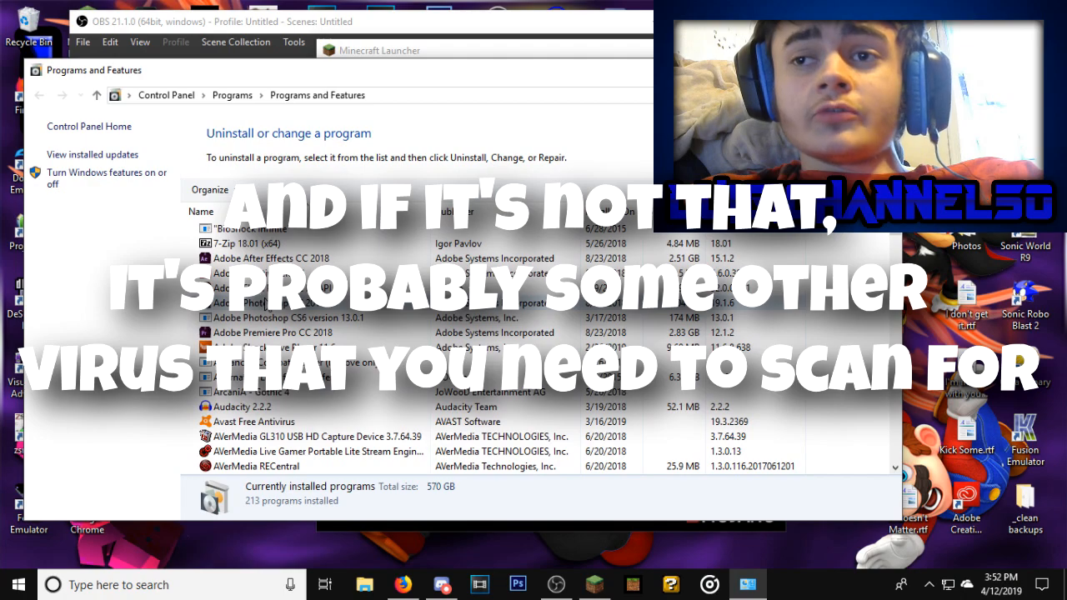
{"action": "scroll", "scroll_direction": "down", "scroll_amount": 3}
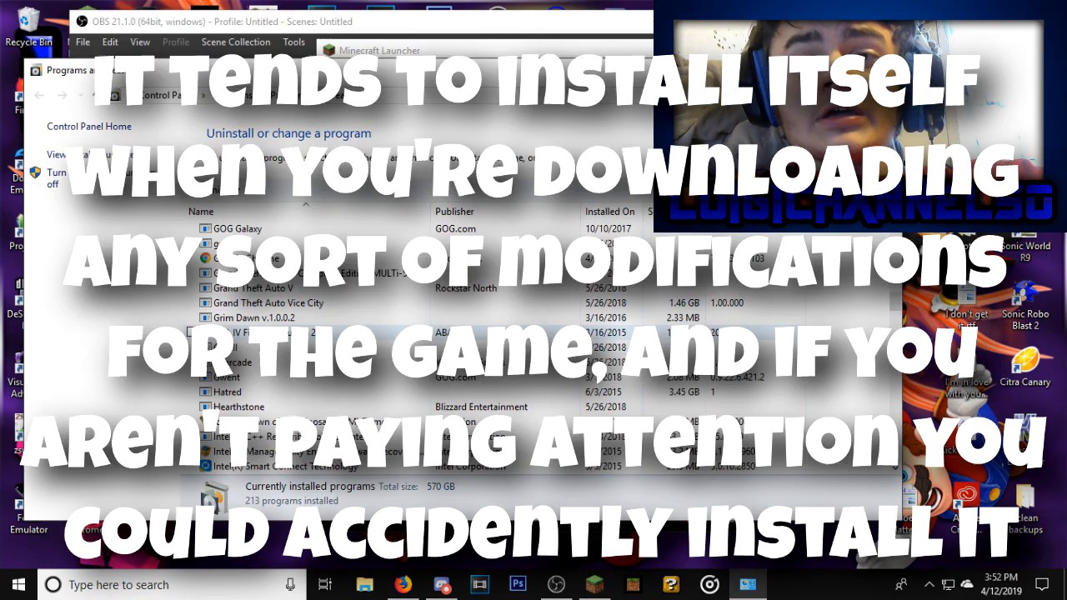
{"action": "scroll", "scroll_direction": "up", "scroll_amount": 3}
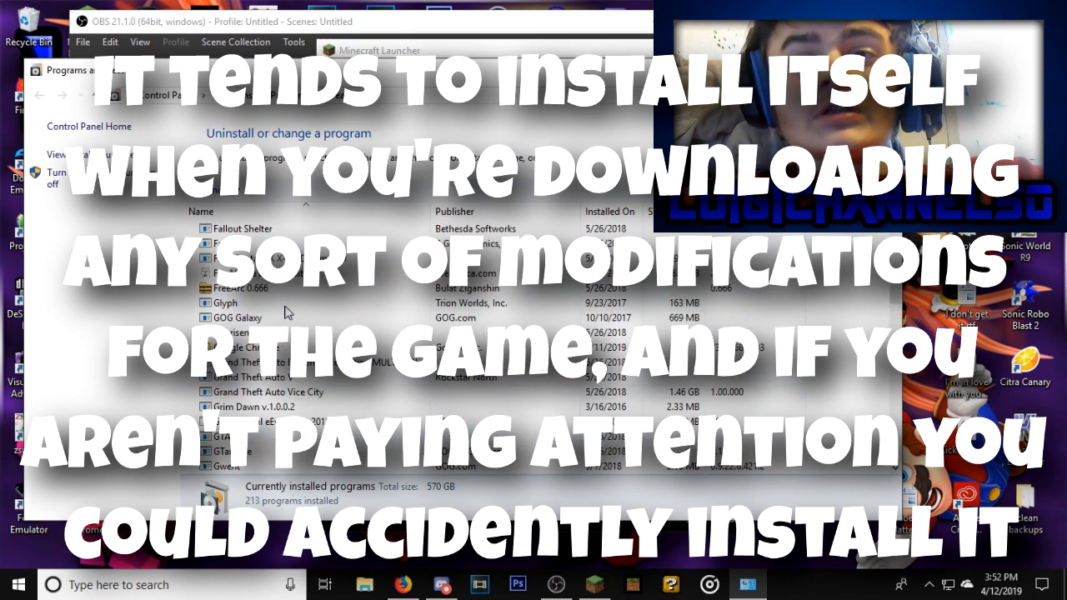
{"action": "scroll", "scroll_direction": "up", "scroll_amount": 3}
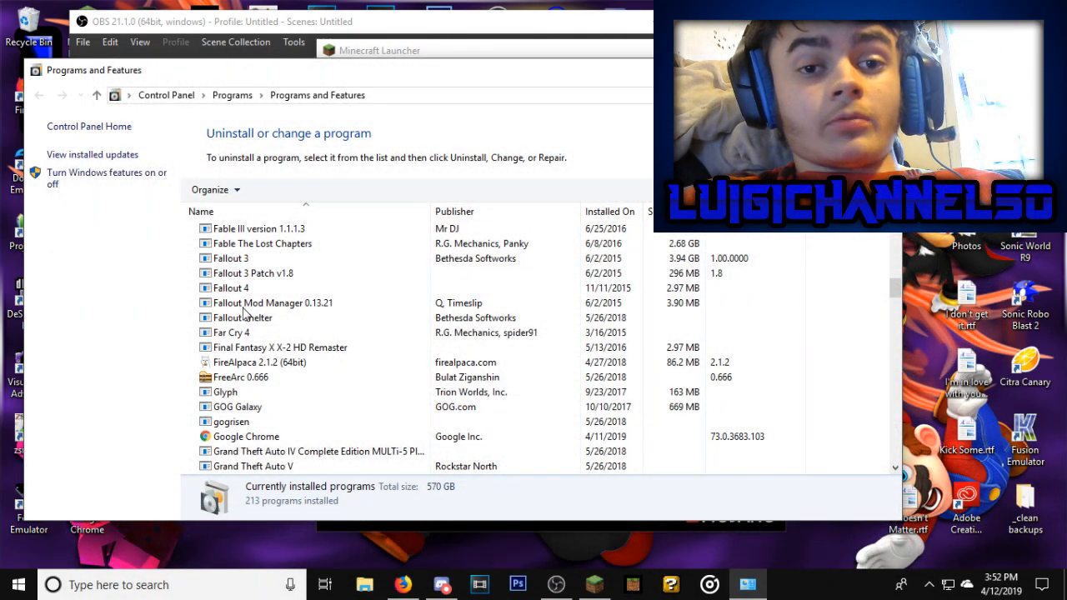
{"action": "scroll", "scroll_direction": "down", "scroll_amount": 3}
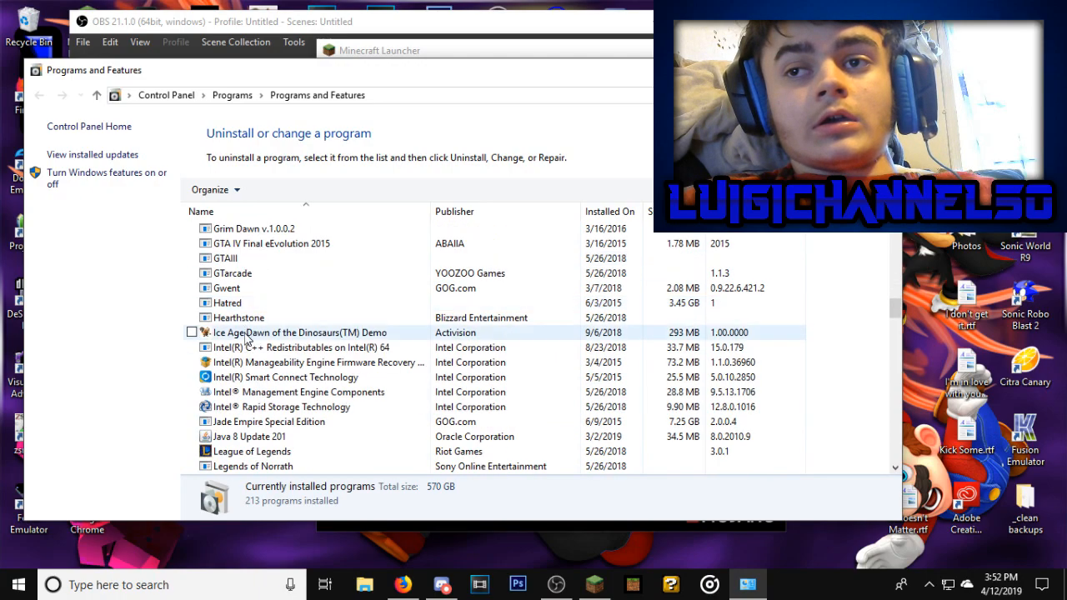
{"action": "scroll", "scroll_direction": "up", "scroll_amount": 3}
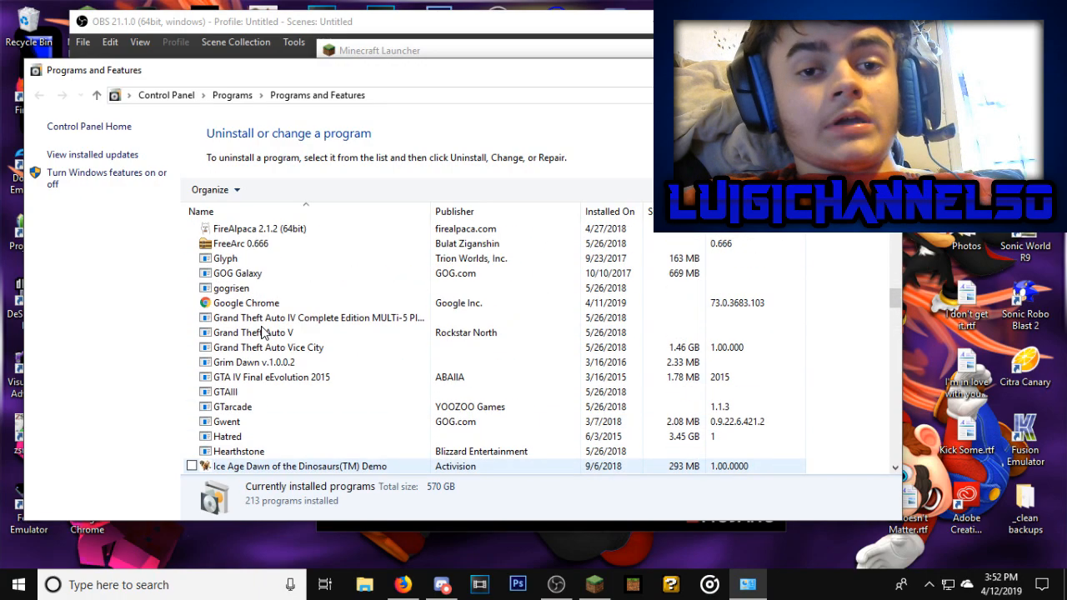
{"action": "scroll", "scroll_direction": "up", "scroll_amount": 3}
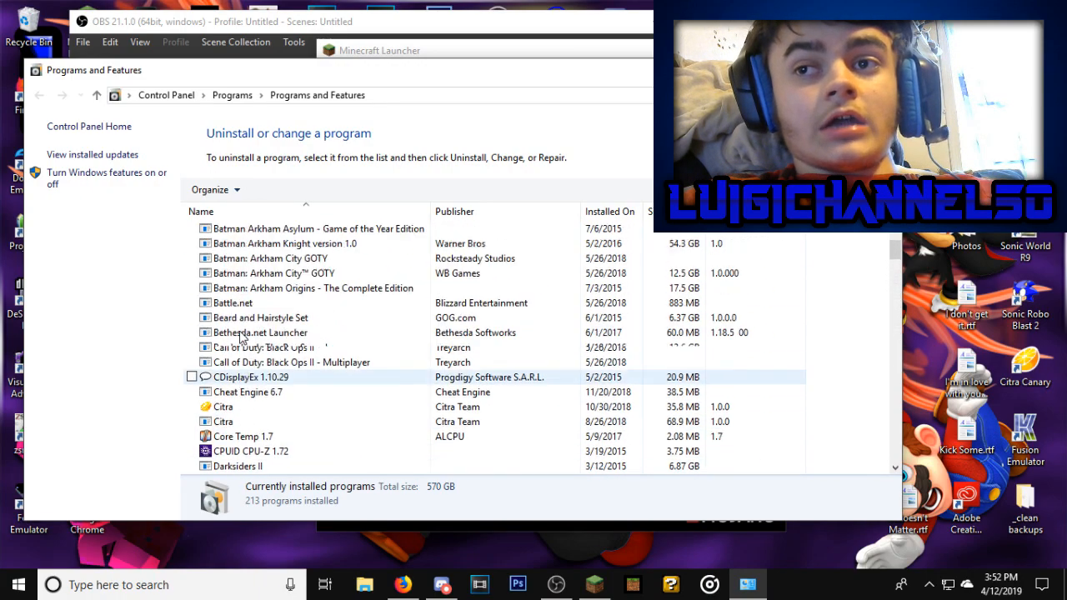
{"action": "scroll", "scroll_direction": "up", "scroll_amount": 3}
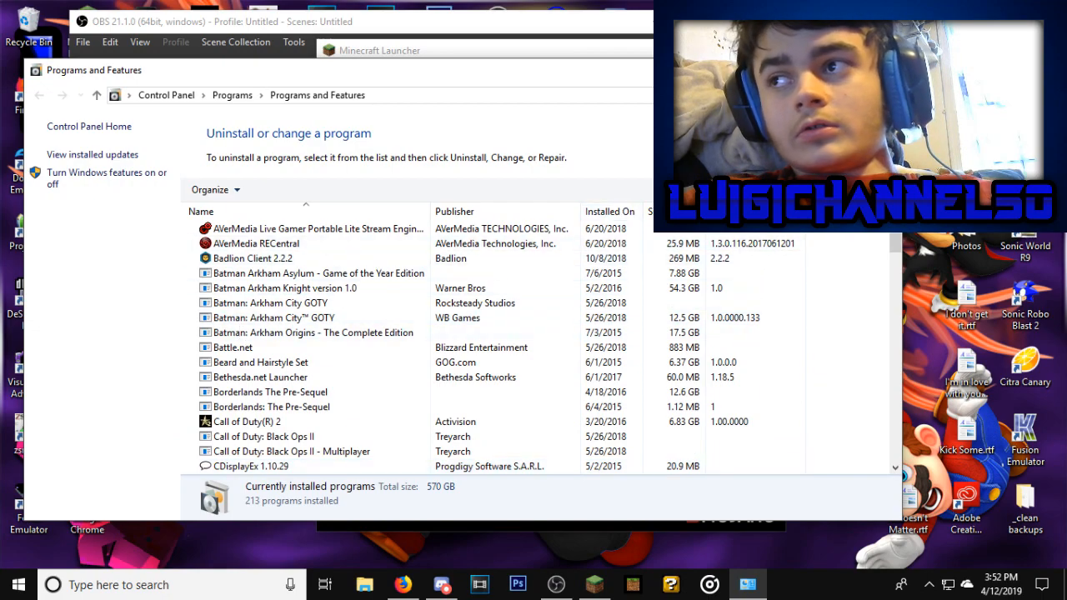
{"action": "left_click", "coordinate": [379, 50]}
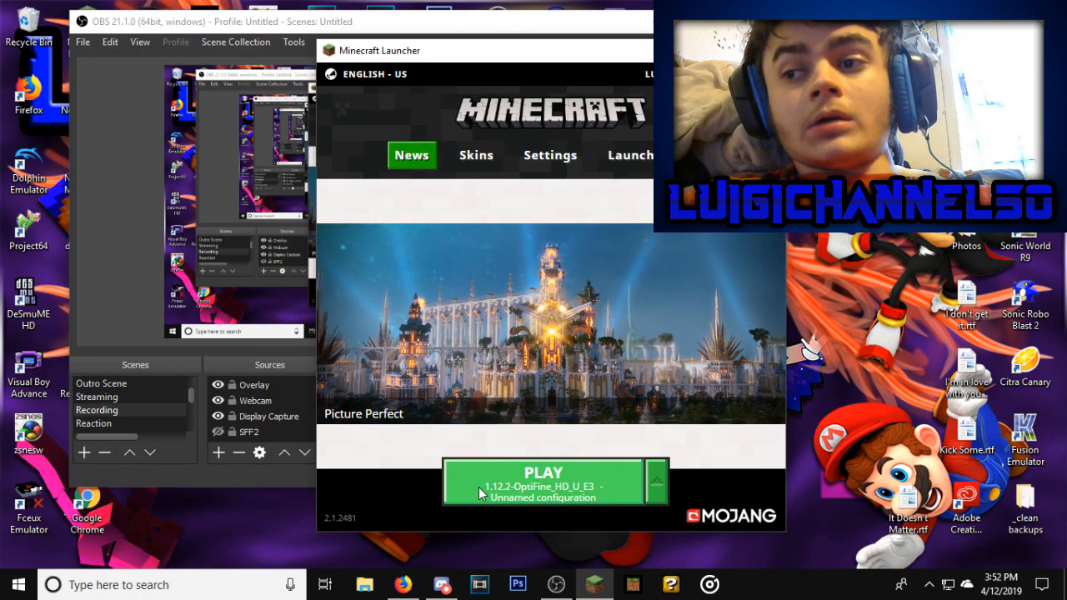
Launch Minecraft 1.12.2 with OptiFine_HD_U_E3 and wait for the title screen
{"action": "left_click", "coordinate": [542, 482]}
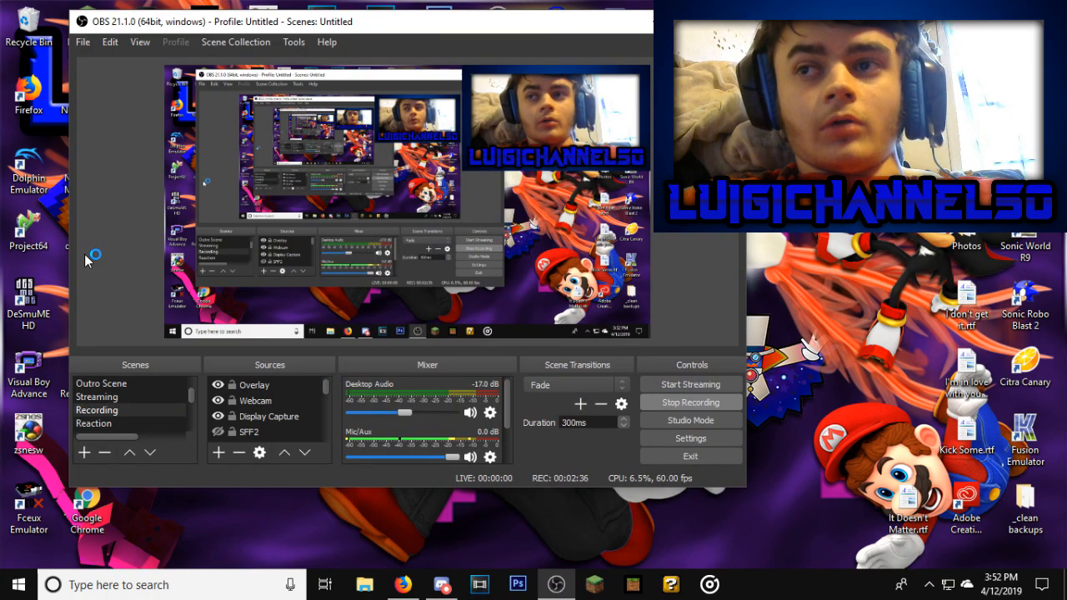
{"action": "left_click", "coordinate": [748, 583]}
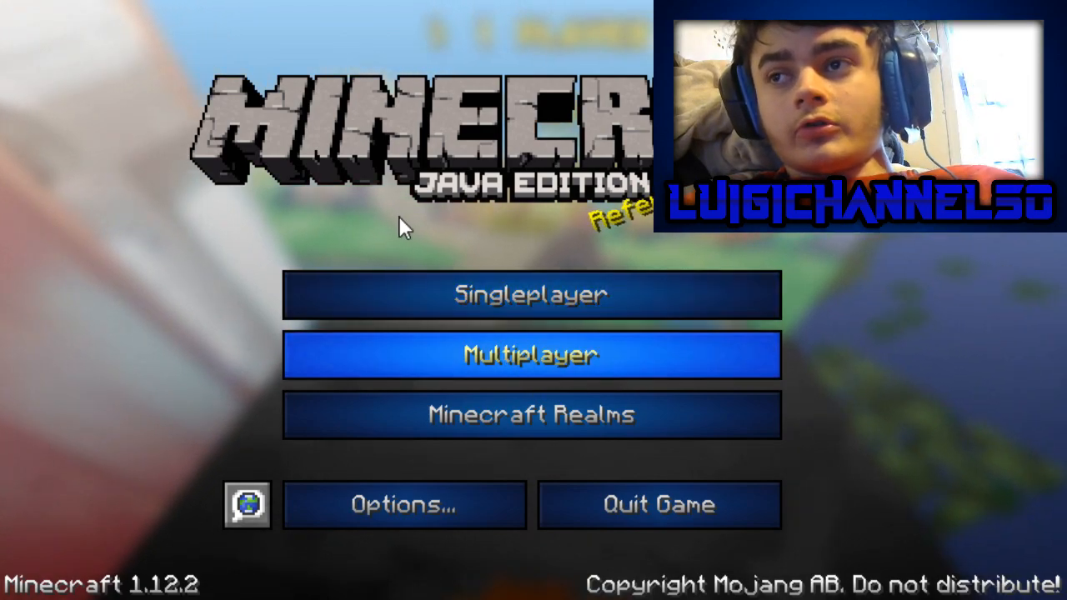
Join CubeCraft from the Multiplayer list, then disconnect back to the server list
{"action": "left_click", "coordinate": [532, 354]}
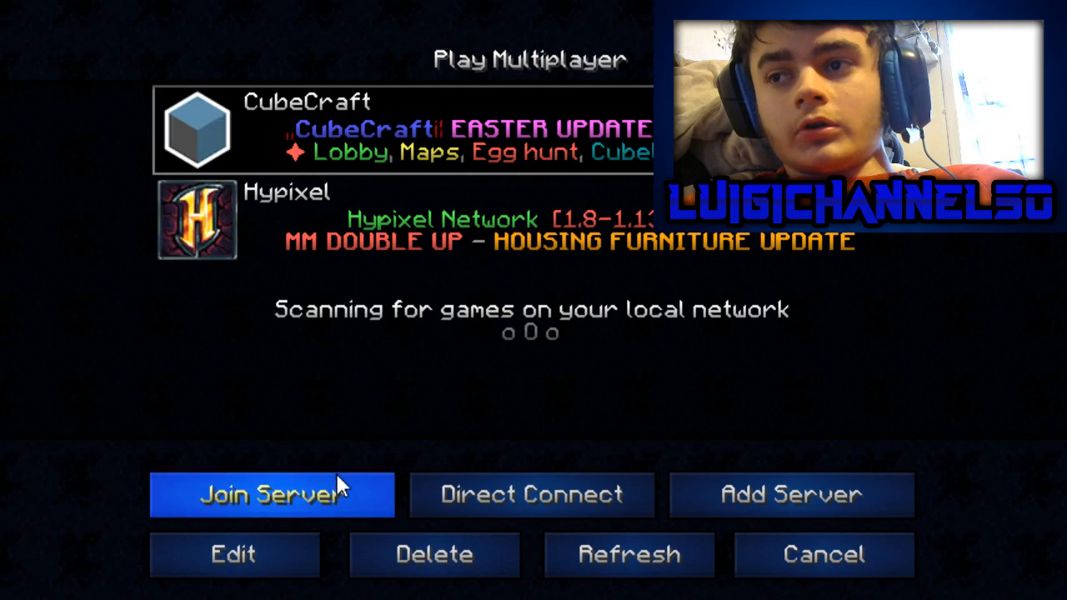
{"action": "left_click", "coordinate": [272, 494]}
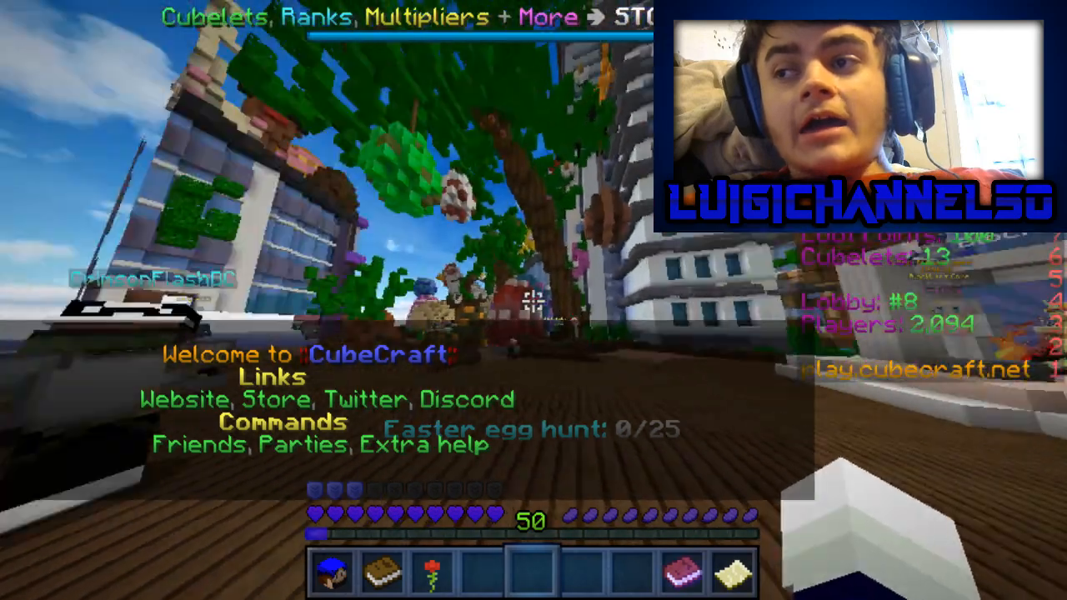
{"action": "key", "text": "Escape"}
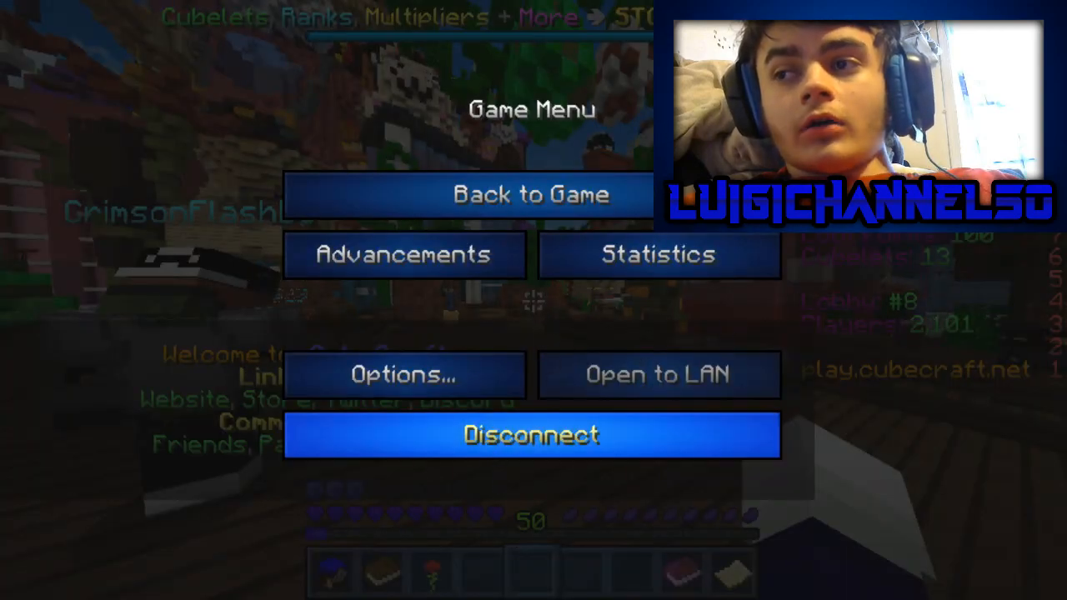
{"action": "left_click", "coordinate": [532, 435]}
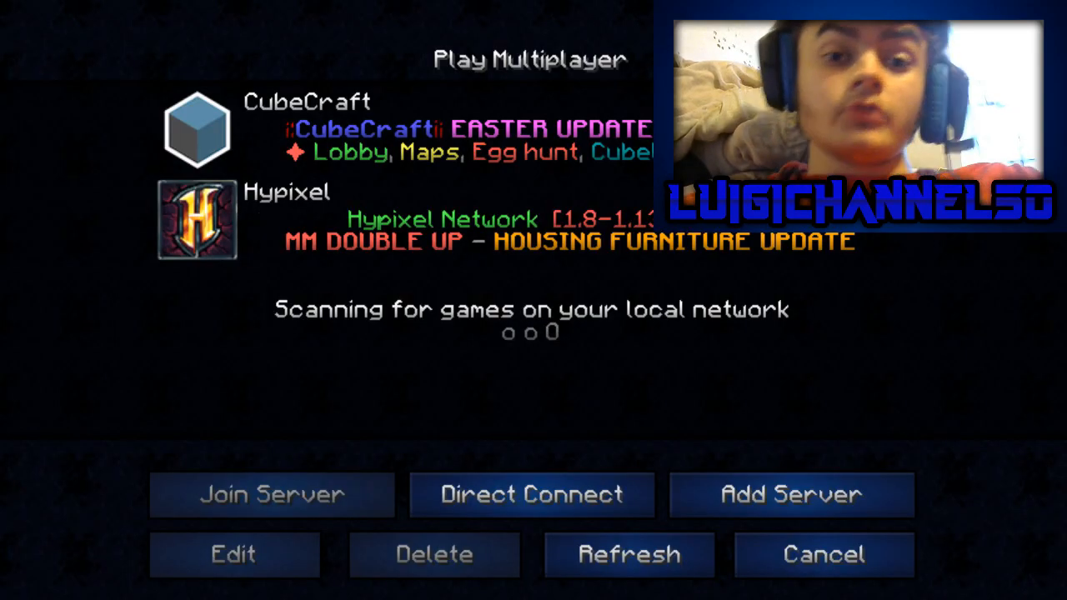